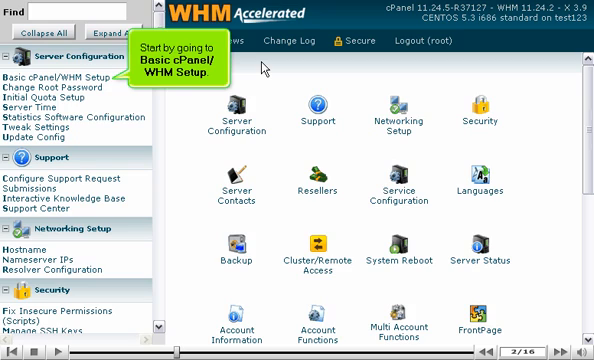
- Go to Basic cPanel & WHM Setup from the Server Configuration sidebar
{"action": "left_click", "coordinate": [46, 76]}
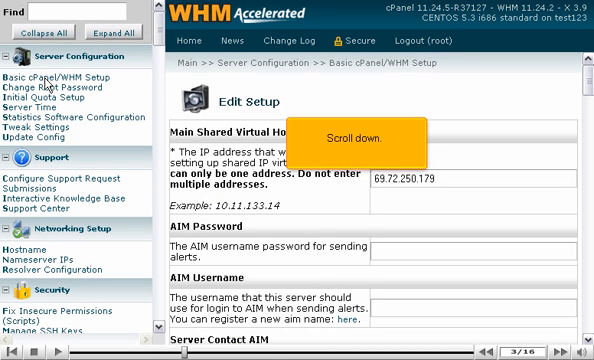
- Scroll down to the Primary Nameserver field showing ns1.demo1234.com
{"action": "scroll", "scroll_direction": "down", "scroll_amount": 3}
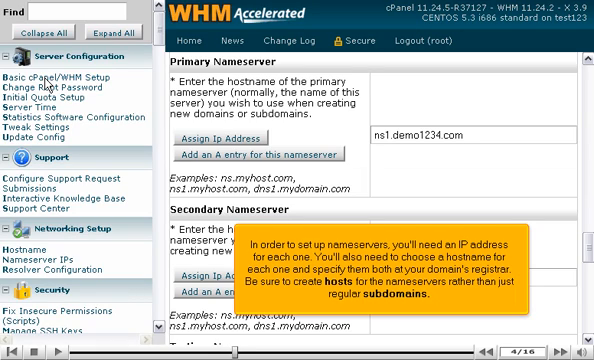
- Enter ns2.demo1234.com as the Secondary Nameserver
{"action": "type", "text": "ns2.demo1234.com"}
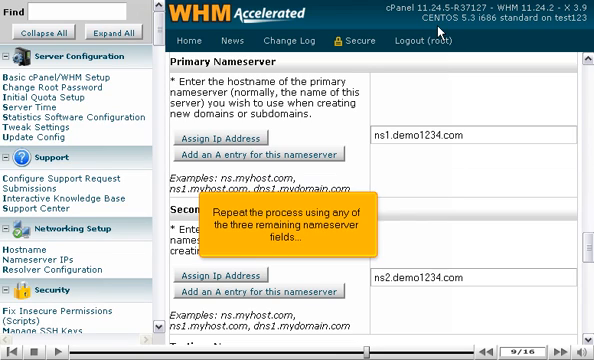
{"action": "scroll", "scroll_direction": "down", "scroll_amount": 3}
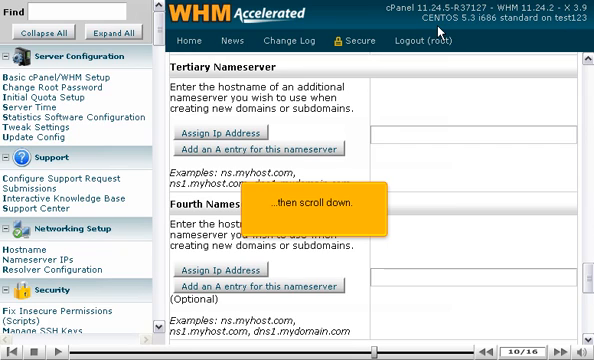
{"action": "scroll", "scroll_direction": "down", "scroll_amount": 3}
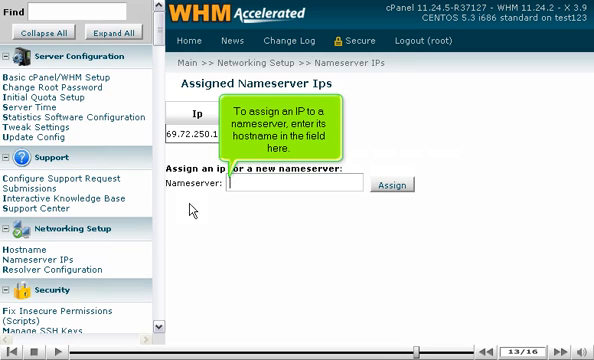
- Begin entering ns2.demo1234.com in the Nameserver IPs assignment field
{"action": "type", "text": "ns2.demo12"}
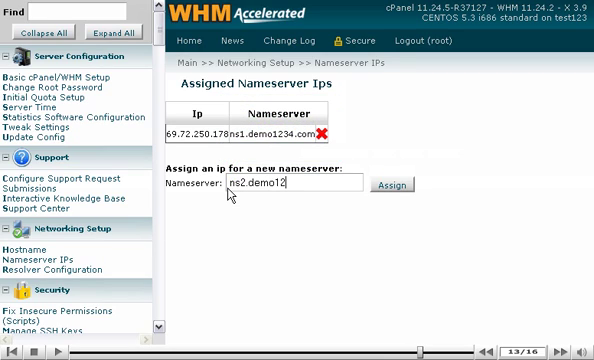